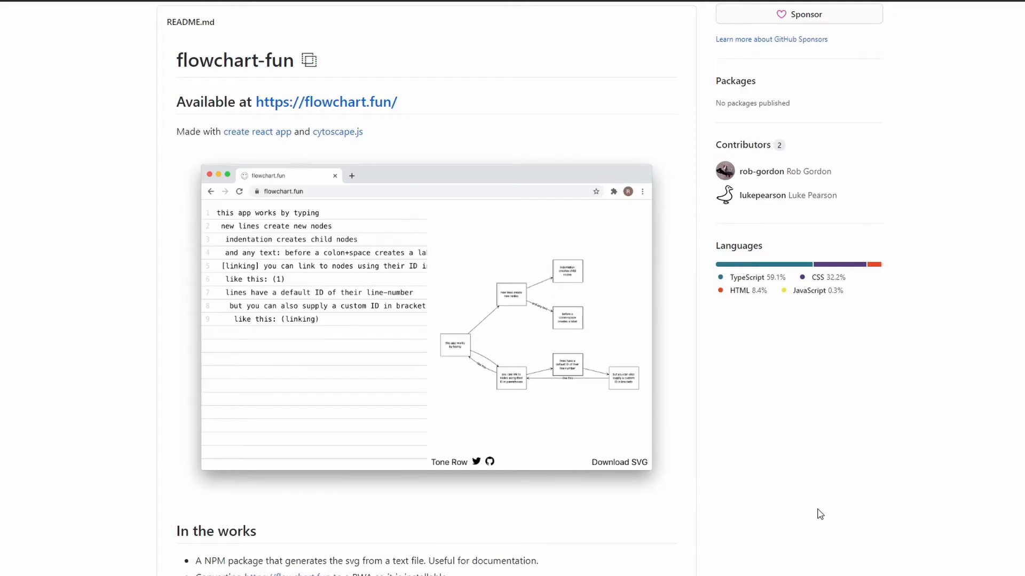
pyautogui.moveTo(802, 487)
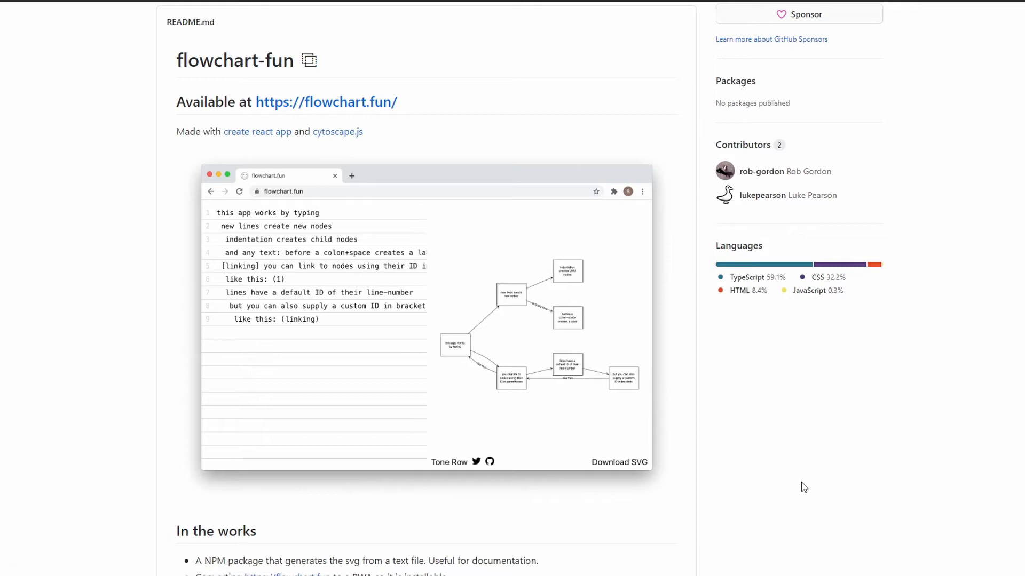
pyautogui.moveTo(812, 484)
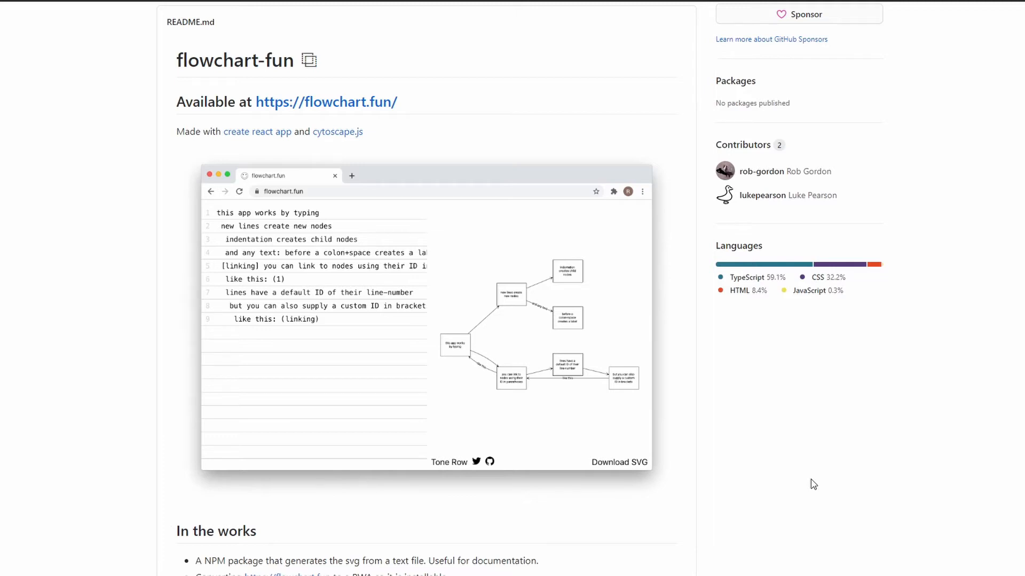
pyautogui.moveTo(562, 429)
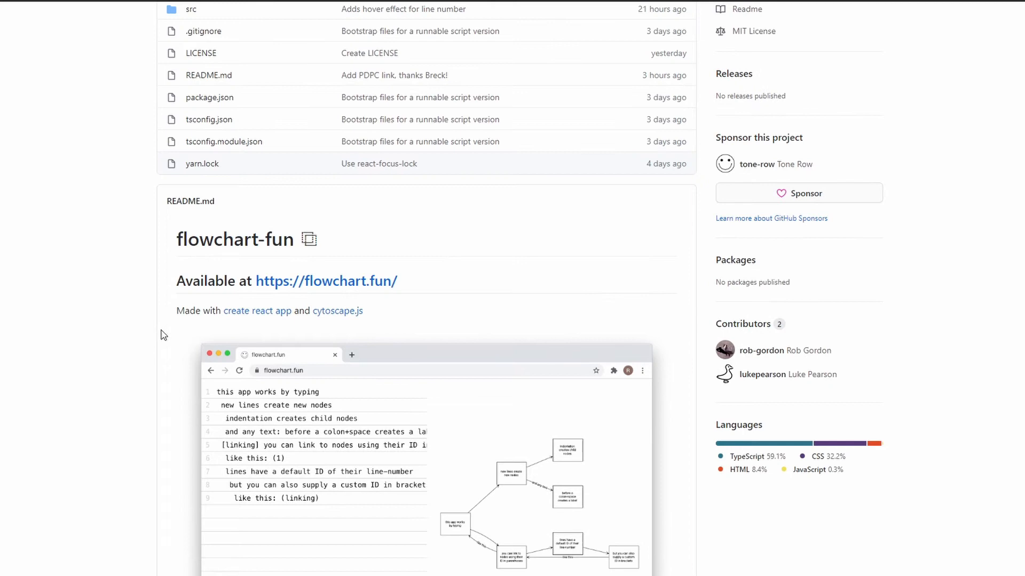
# Open flowchart.fun from the README and select all of its default example text.
pyautogui.scroll(-3)
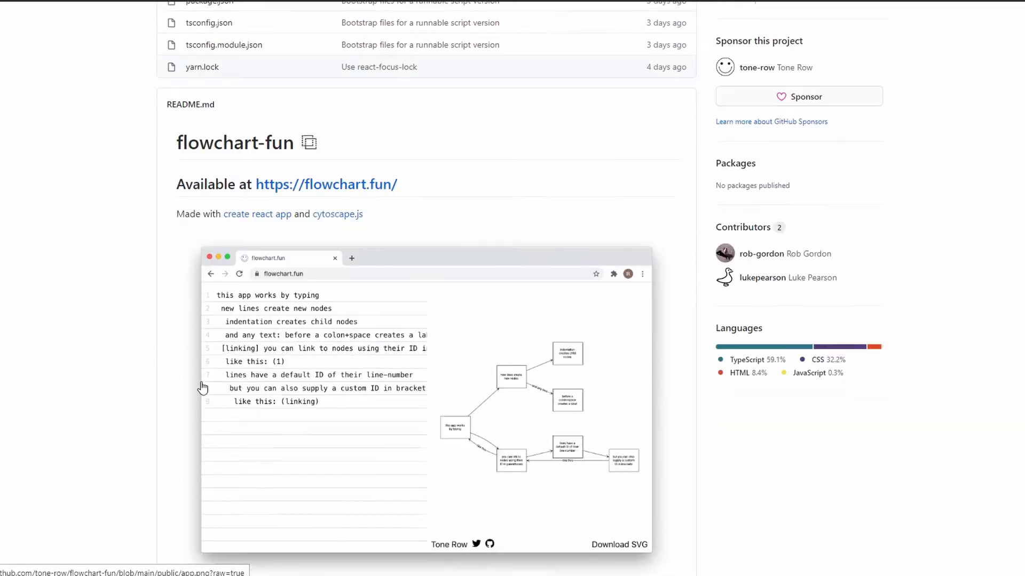
pyautogui.scroll(-3)
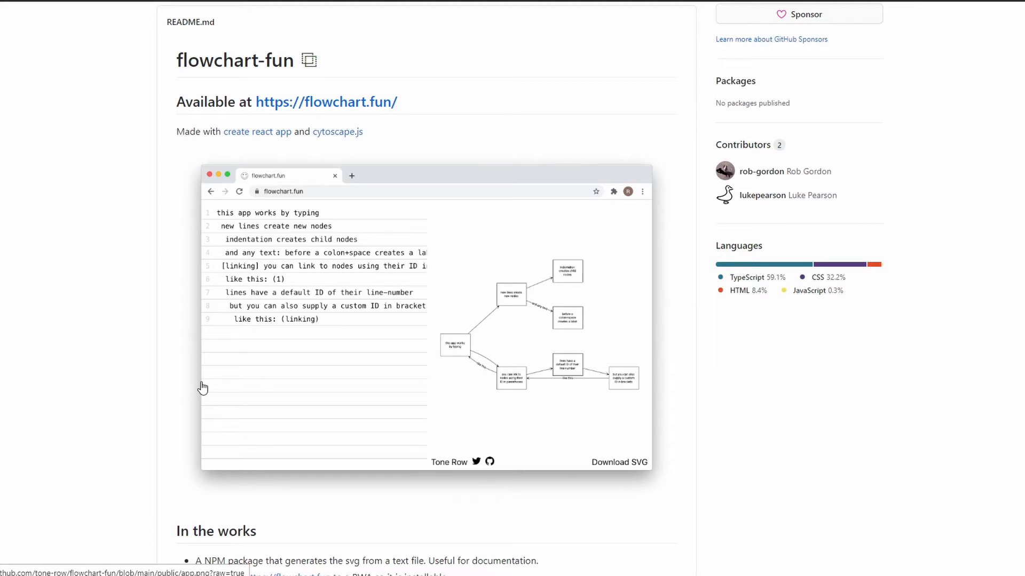
pyautogui.moveTo(191, 401)
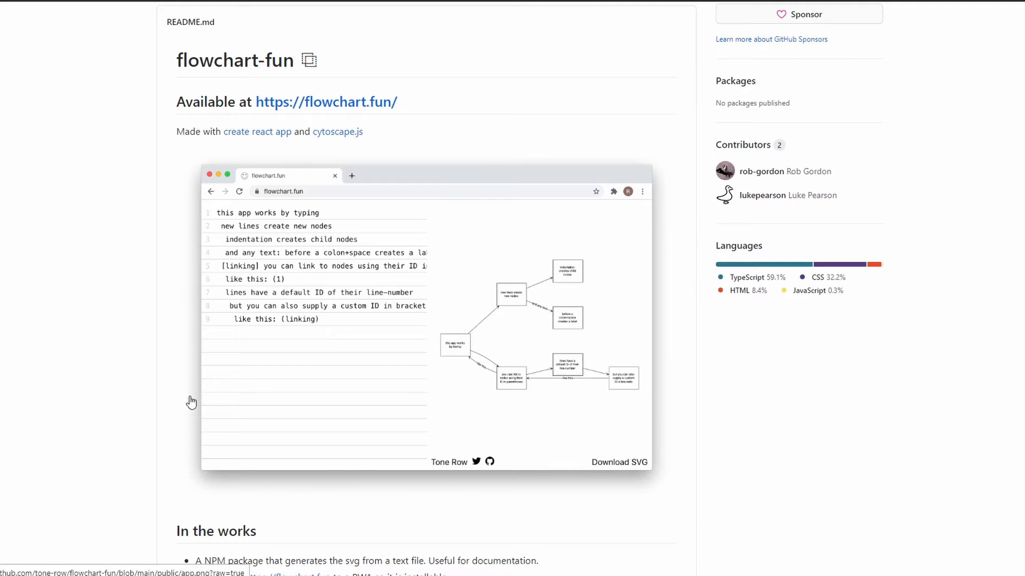
pyautogui.moveTo(122, 219)
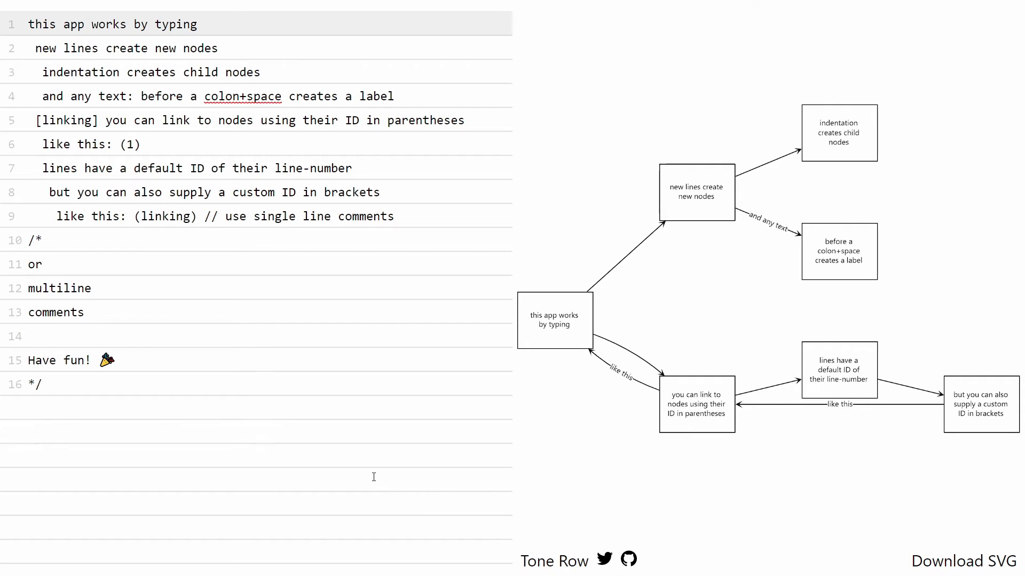
pyautogui.click(41, 385)
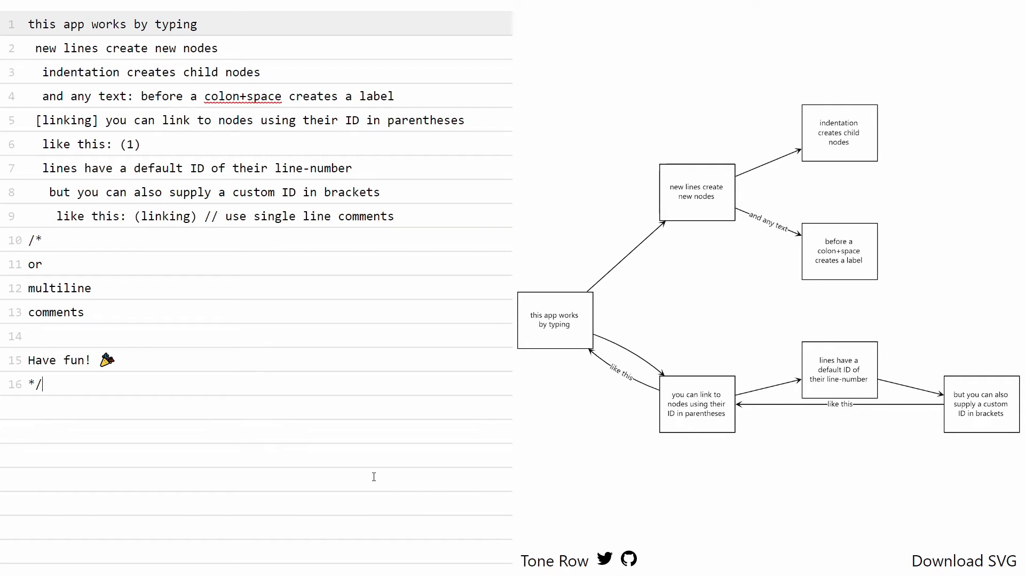
pyautogui.press('ctrl+a')
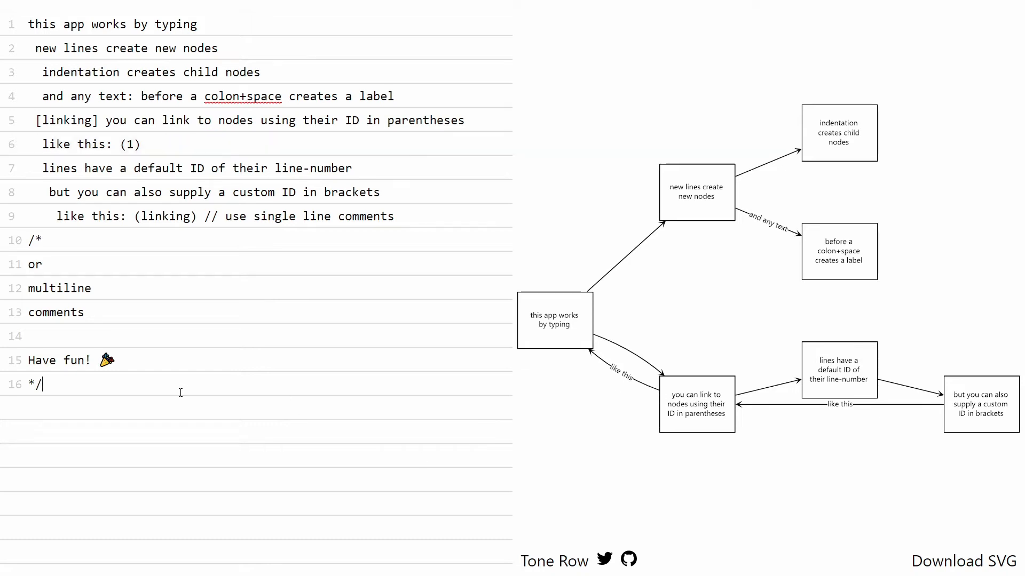
pyautogui.moveTo(187, 375)
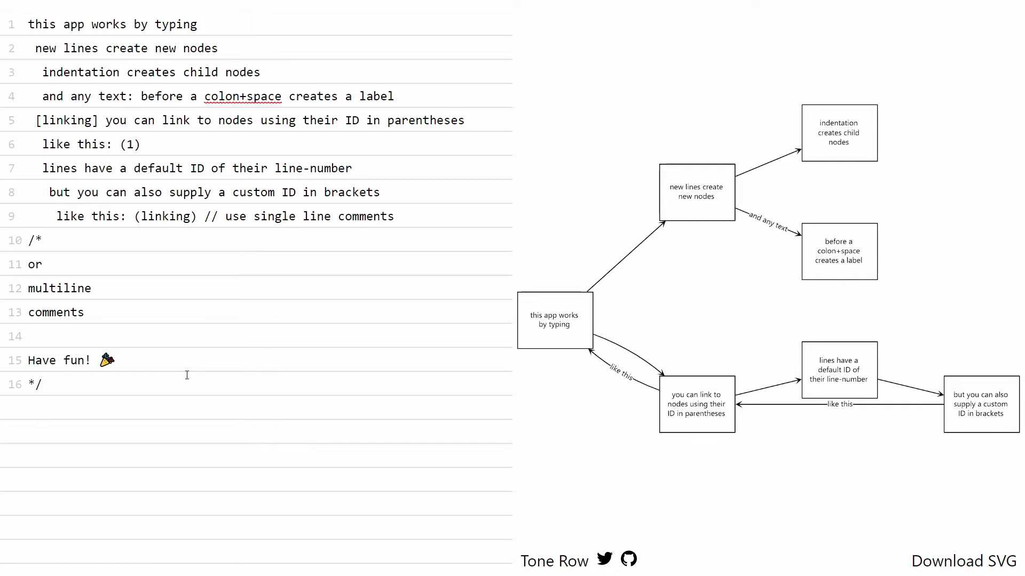
pyautogui.moveTo(203, 263)
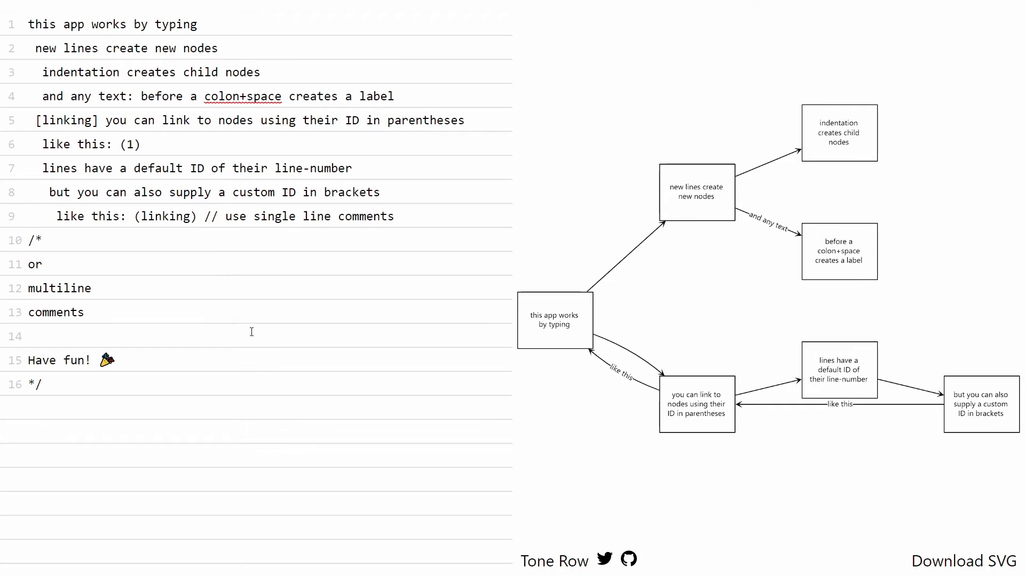
pyautogui.moveTo(220, 373)
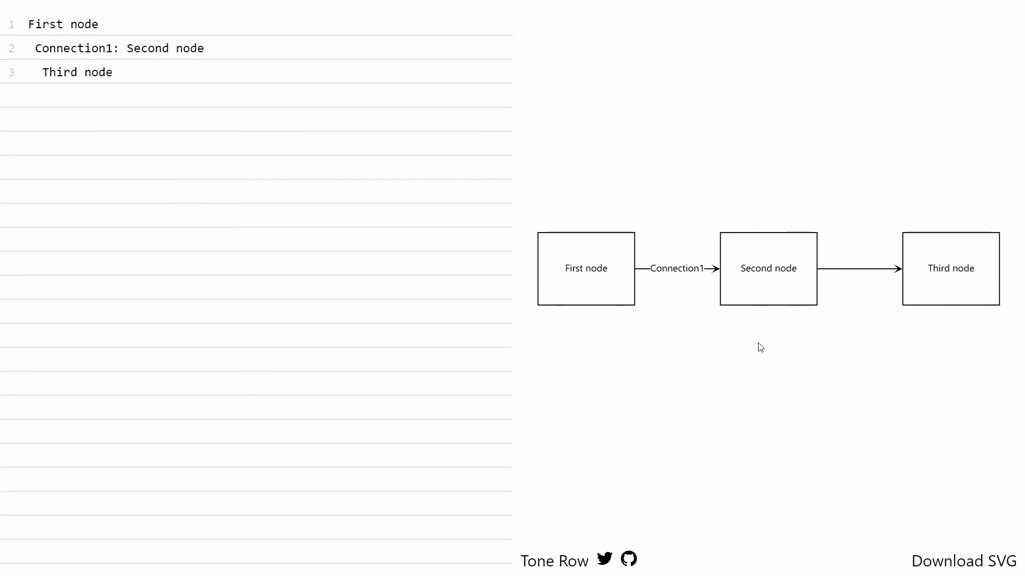
# Place the cursor after the 'Third node' line to keep editing.
pyautogui.click(56, 72)
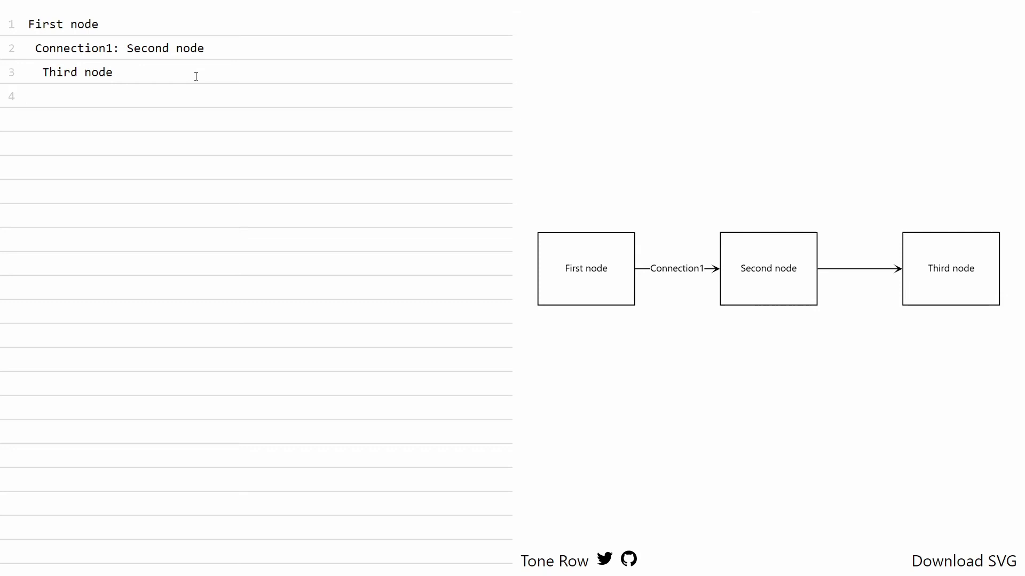
# Type 'Fourth node' with an indented 'Fifth node' child, leaving an indented line below.
pyautogui.write('Fou')
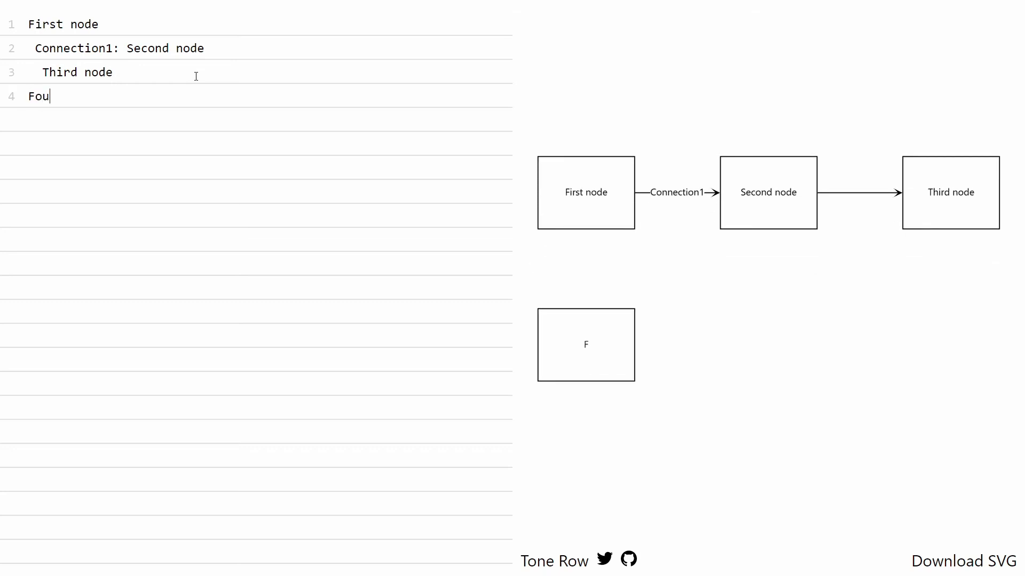
pyautogui.write('rth node')
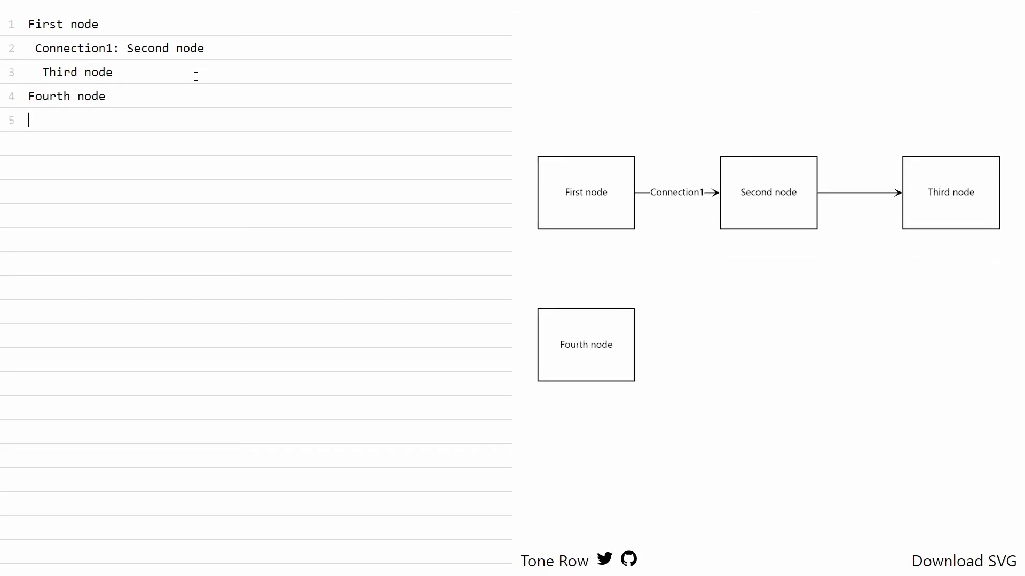
pyautogui.write('Fifth node')
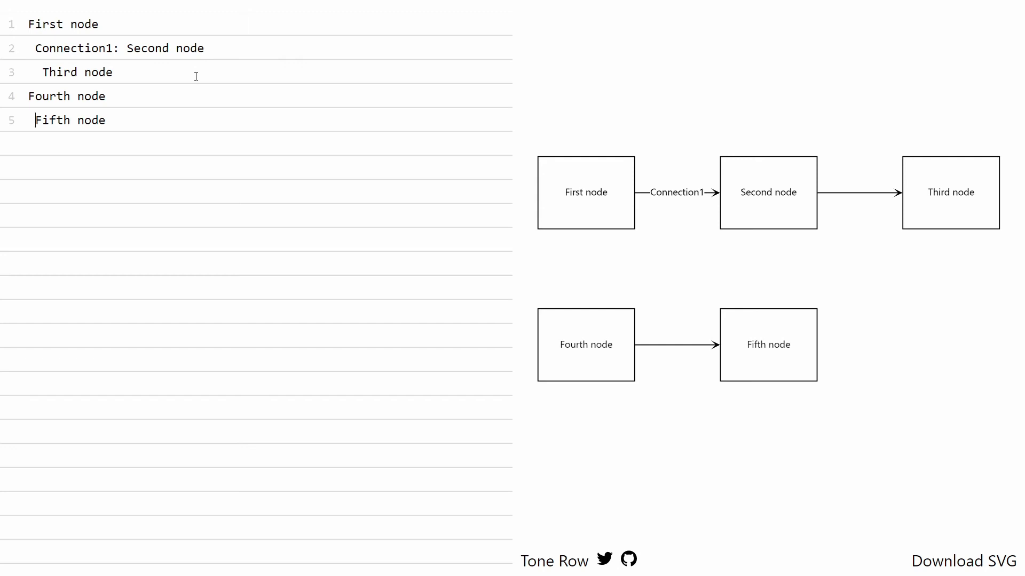
pyautogui.write(':')
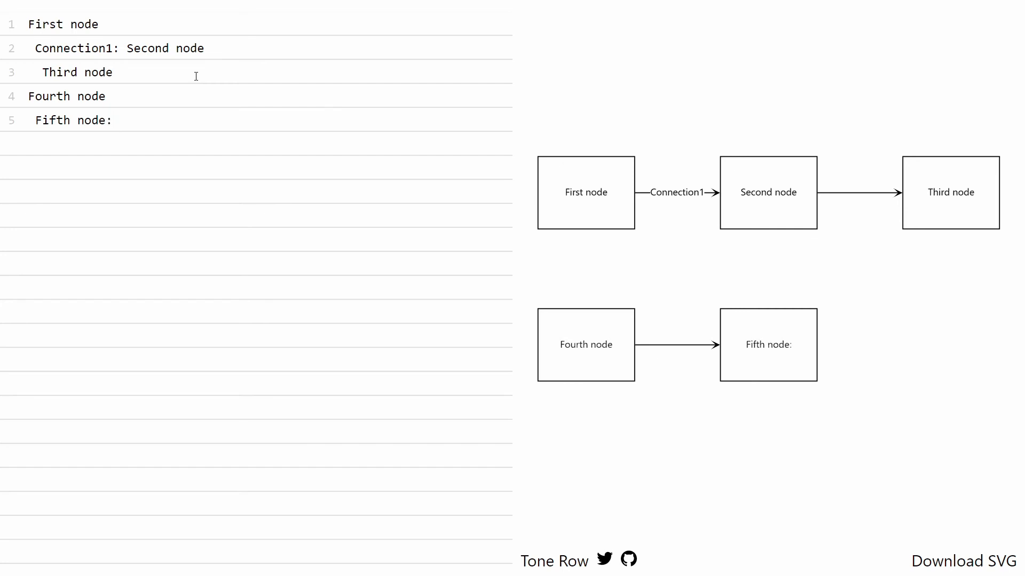
pyautogui.press('Backspace')
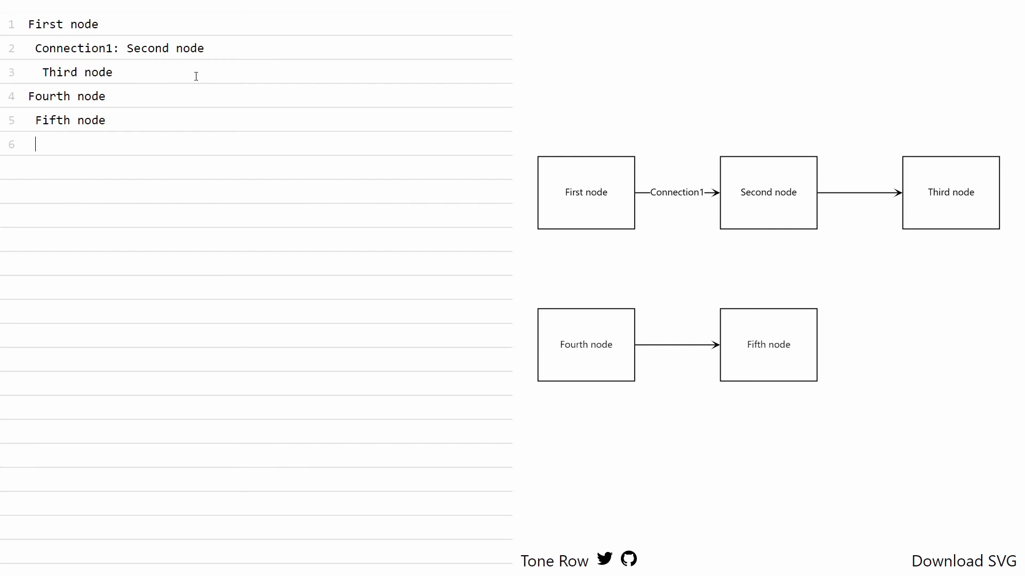
# Type 'fifthtosecond: (2)' under Fifth node to link it to Second node.
pyautogui.write('se')
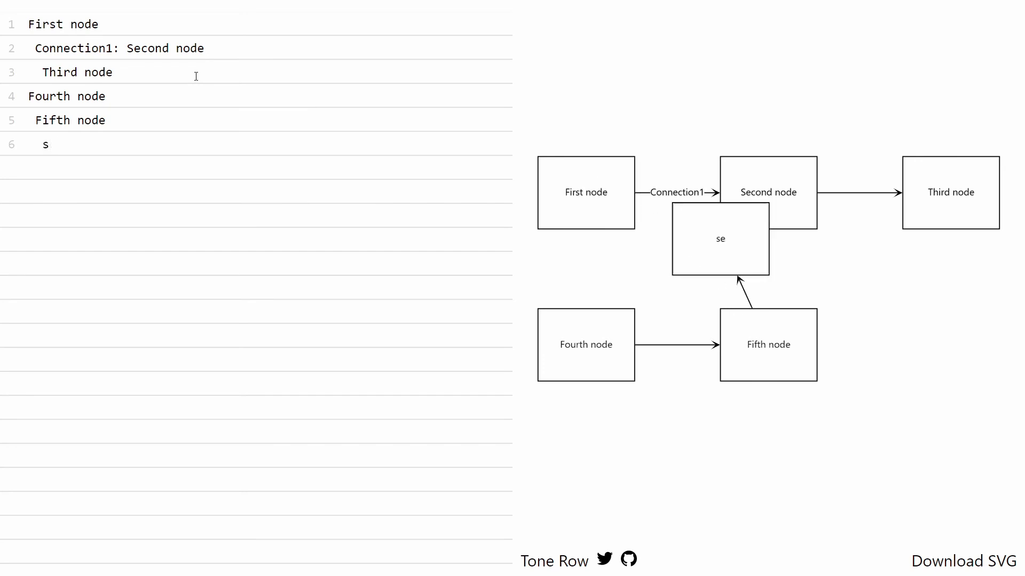
pyautogui.write('ifthtosecond:')
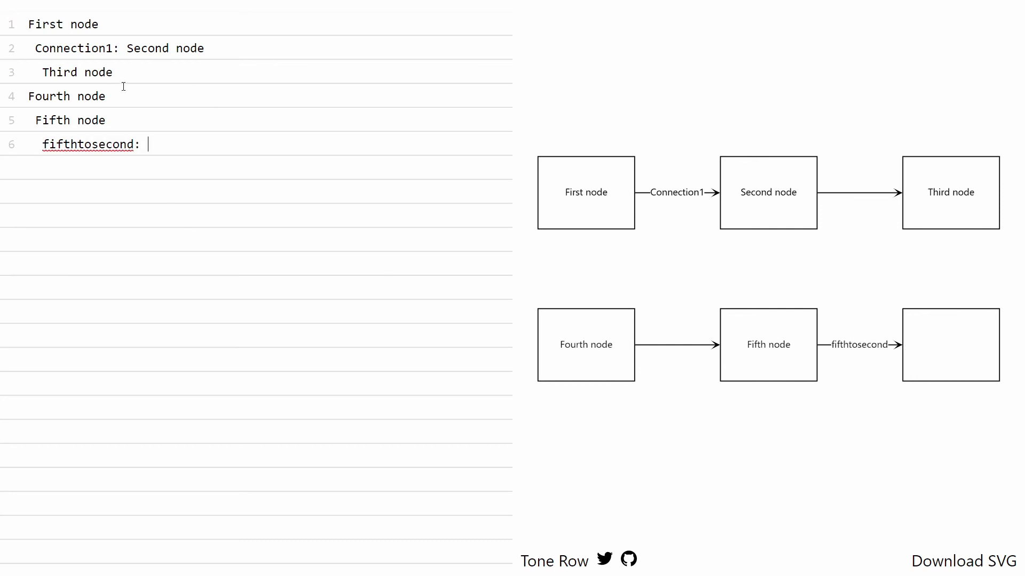
pyautogui.write('()')
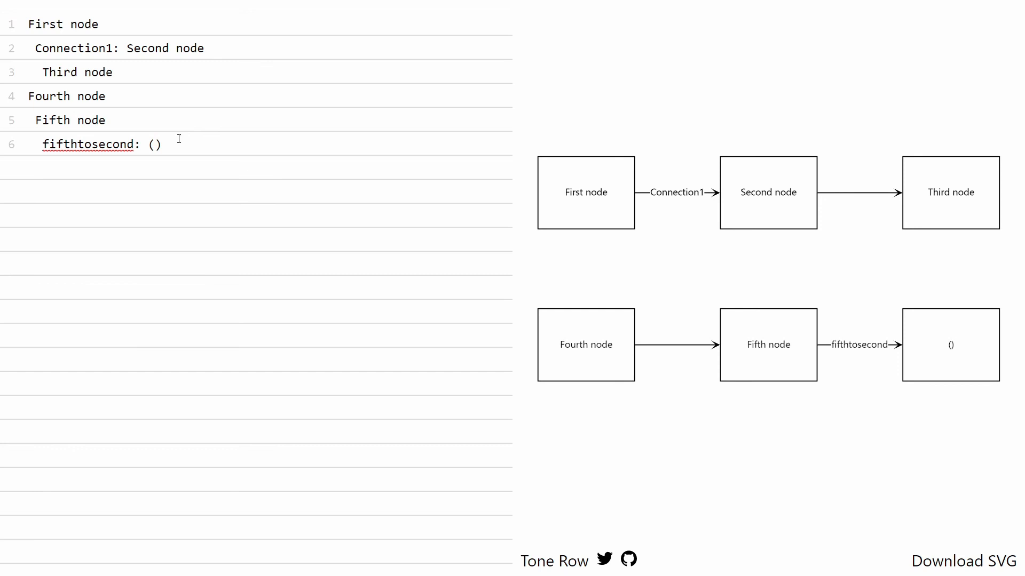
pyautogui.write('2')
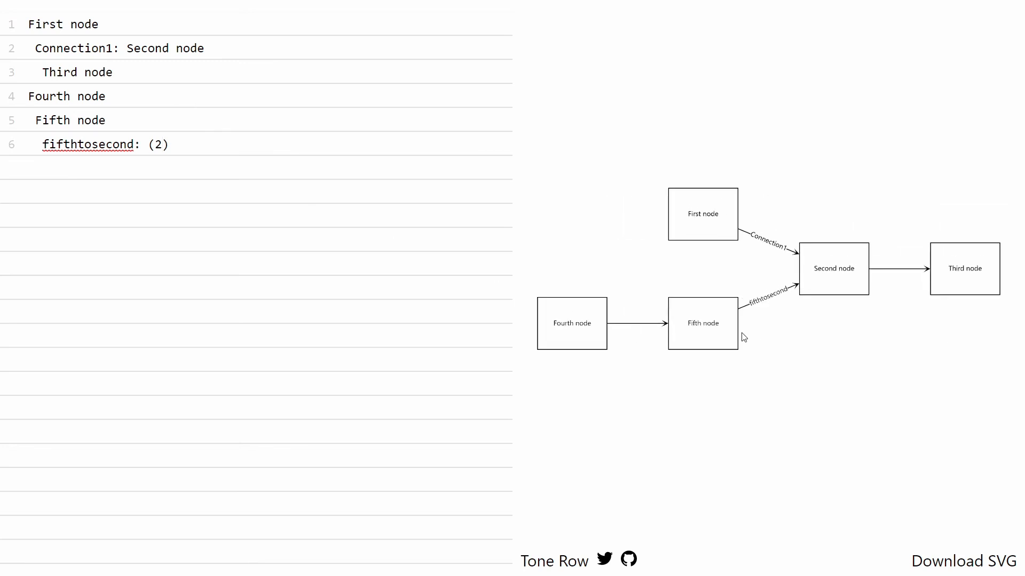
pyautogui.moveTo(793, 332)
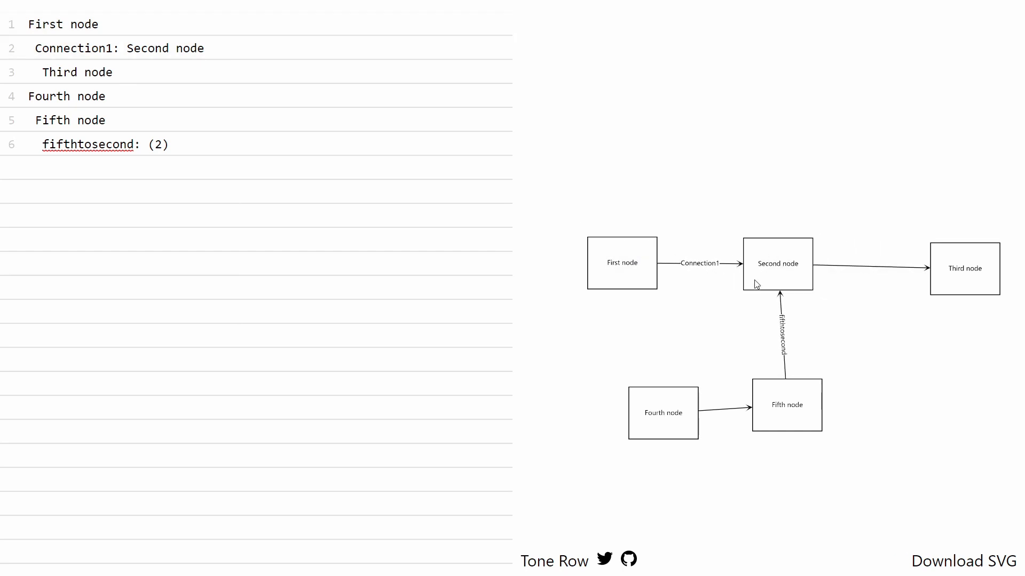
pyautogui.click(782, 393)
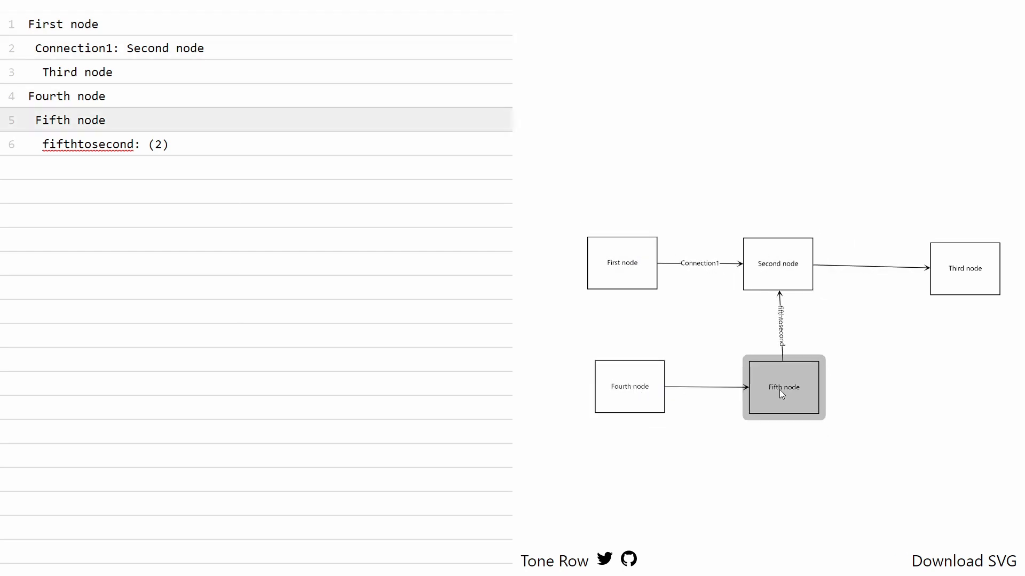
pyautogui.moveTo(950, 322)
pyautogui.write('secondconnection')
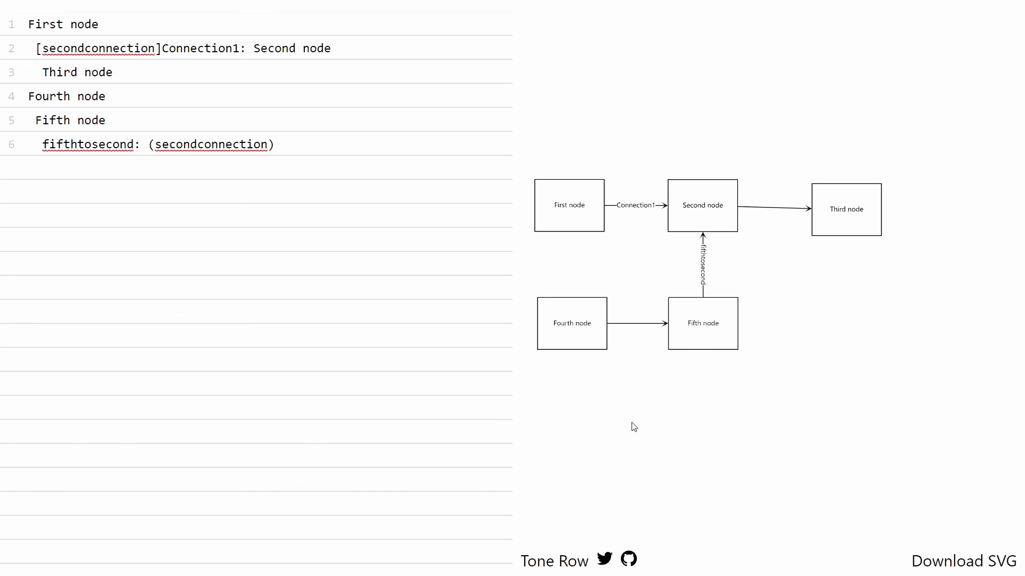
pyautogui.moveTo(854, 213)
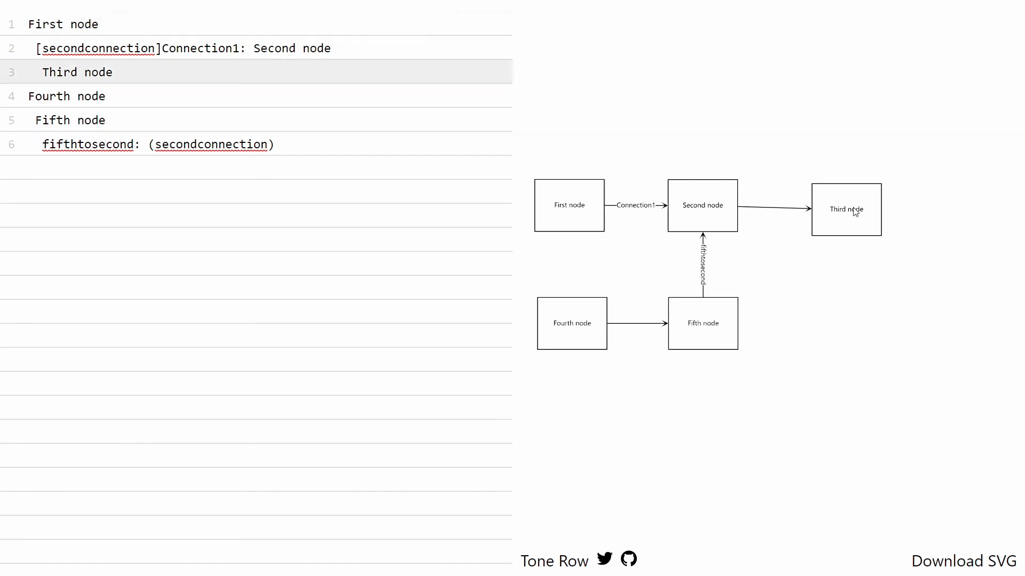
pyautogui.moveTo(907, 354)
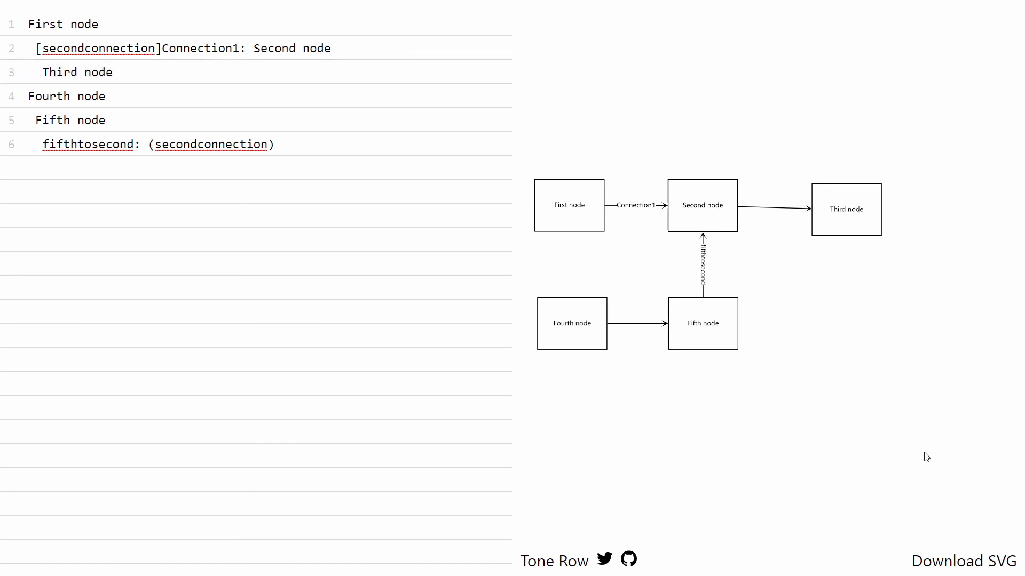
pyautogui.moveTo(705, 396)
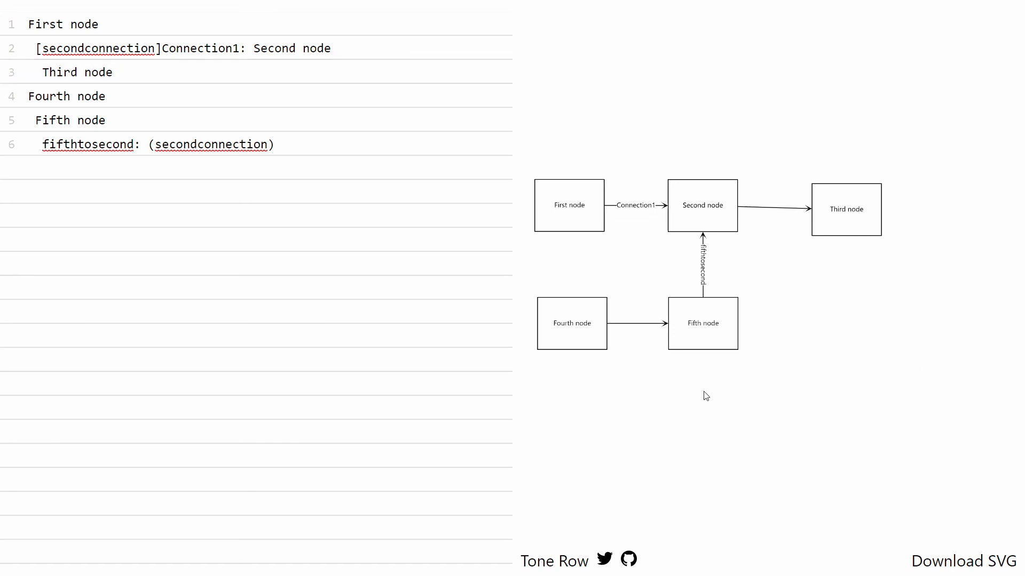
pyautogui.moveTo(833, 397)
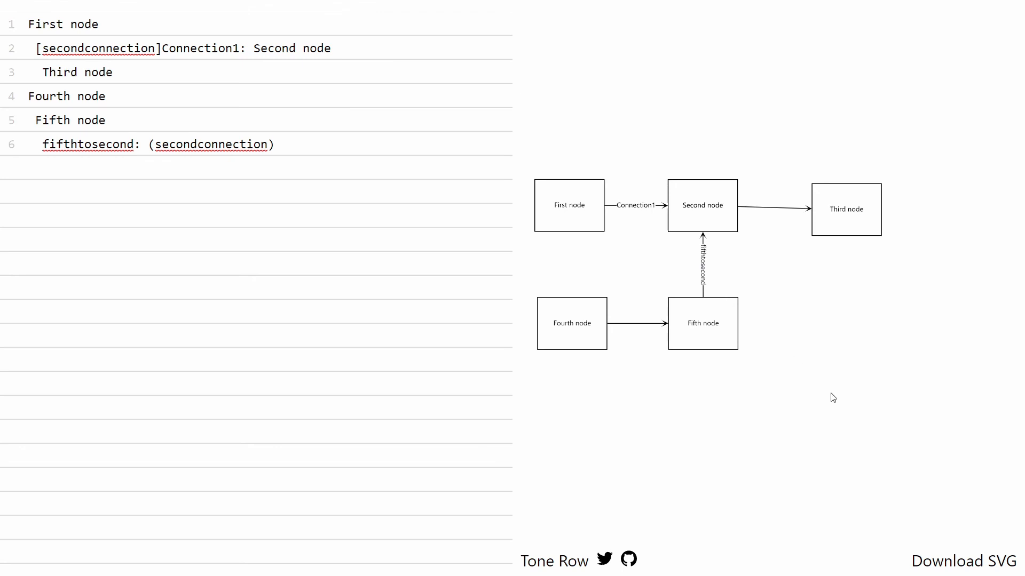
# Export the five-node flowchart as an SVG file with Download SVG.
pyautogui.click(963, 561)
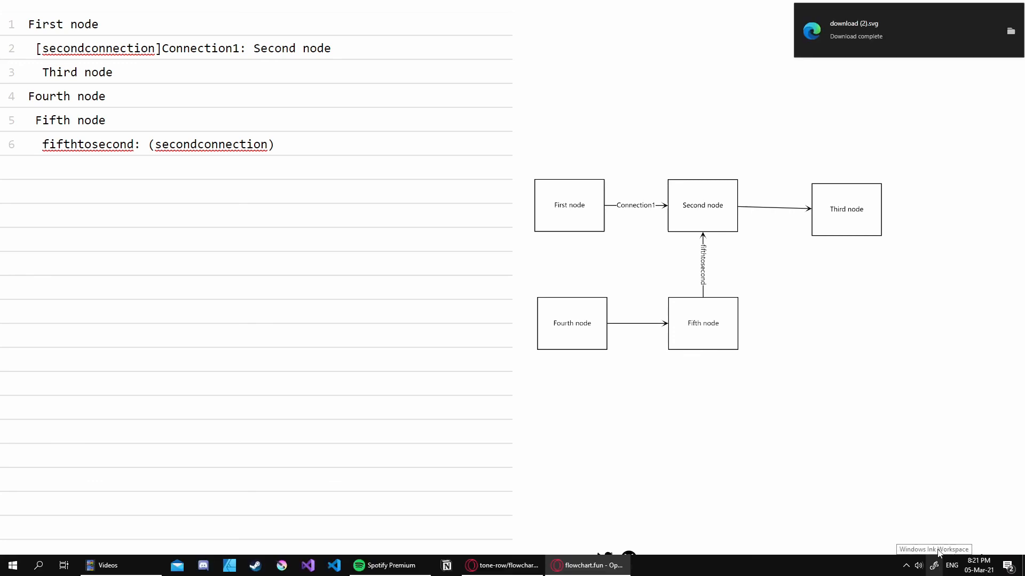